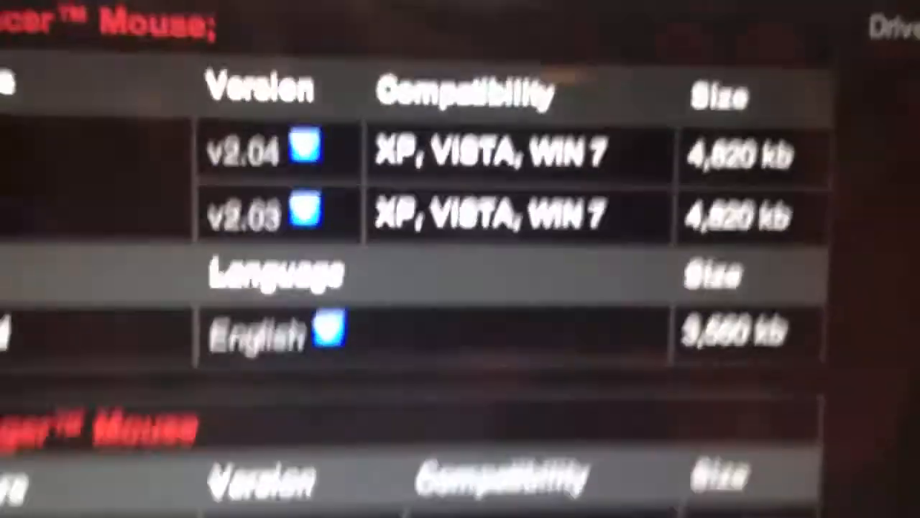
pyautogui.scroll(-3)
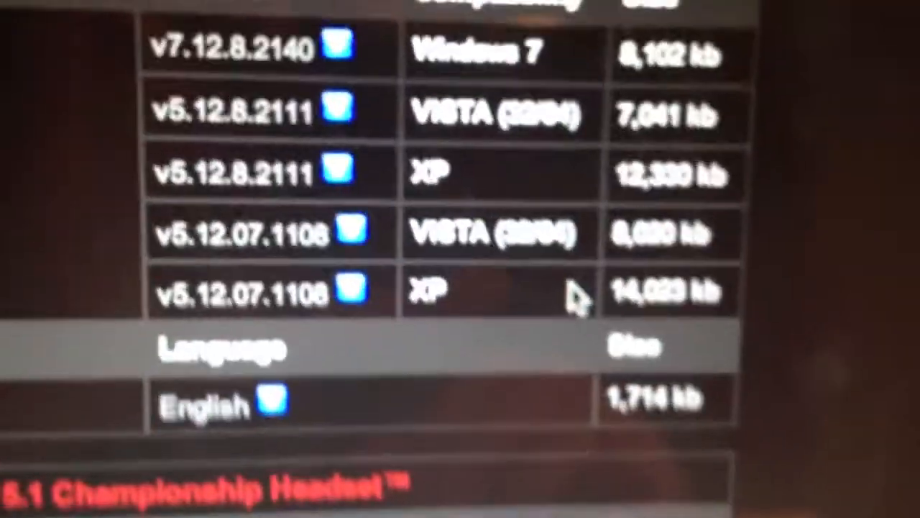
pyautogui.scroll(-3)
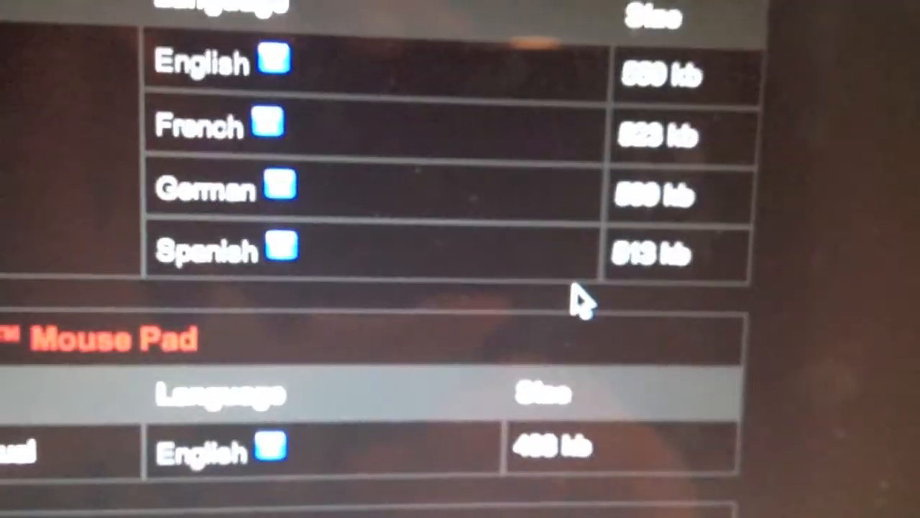
pyautogui.scroll(-3)
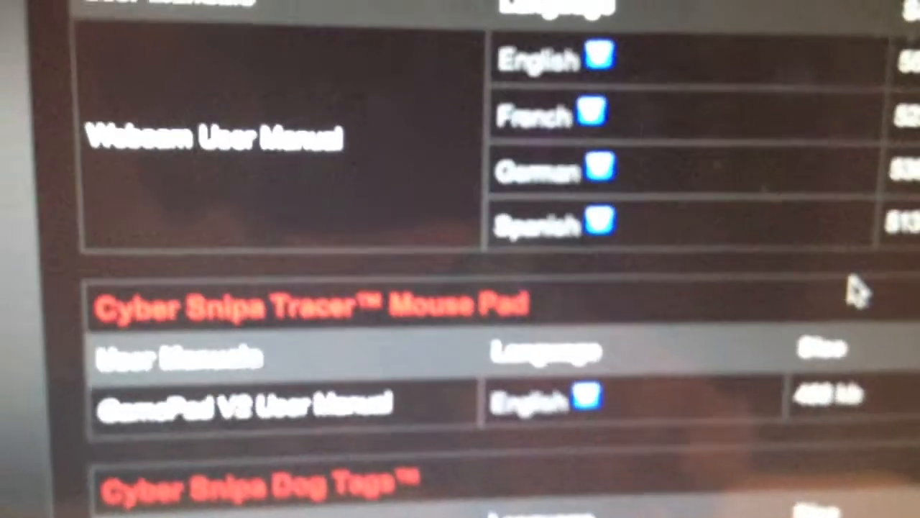
pyautogui.scroll(-3)
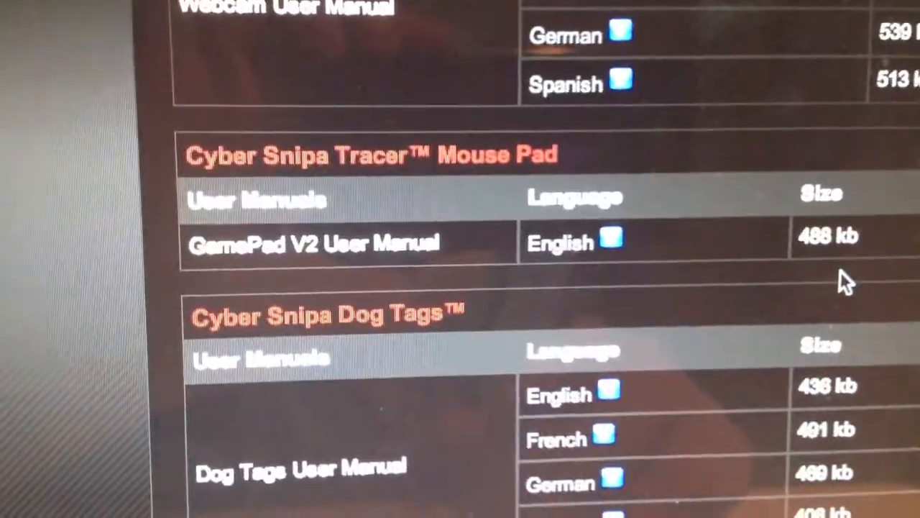
pyautogui.scroll(3)
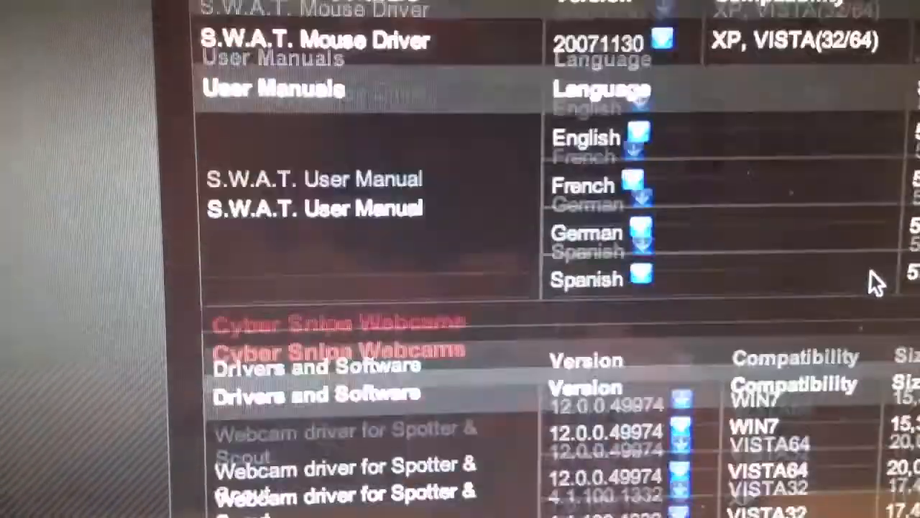
pyautogui.scroll(-3)
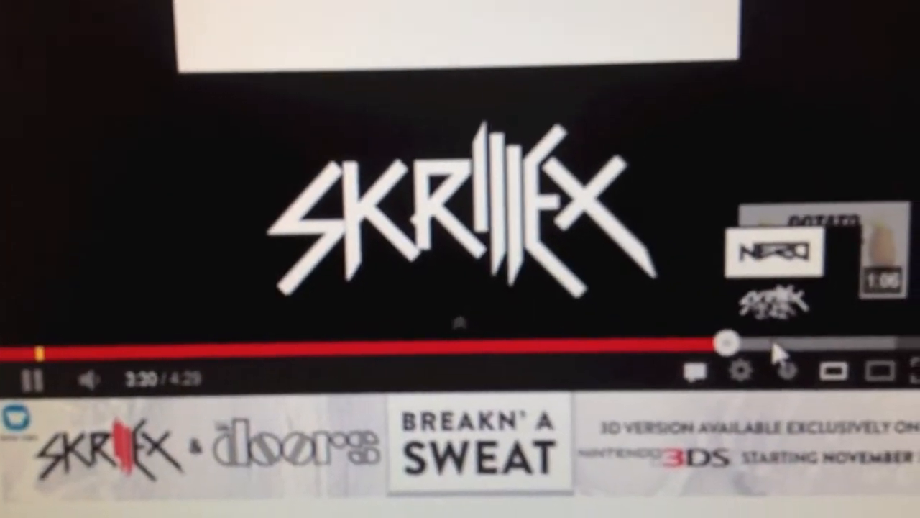
pyautogui.scroll(-3)
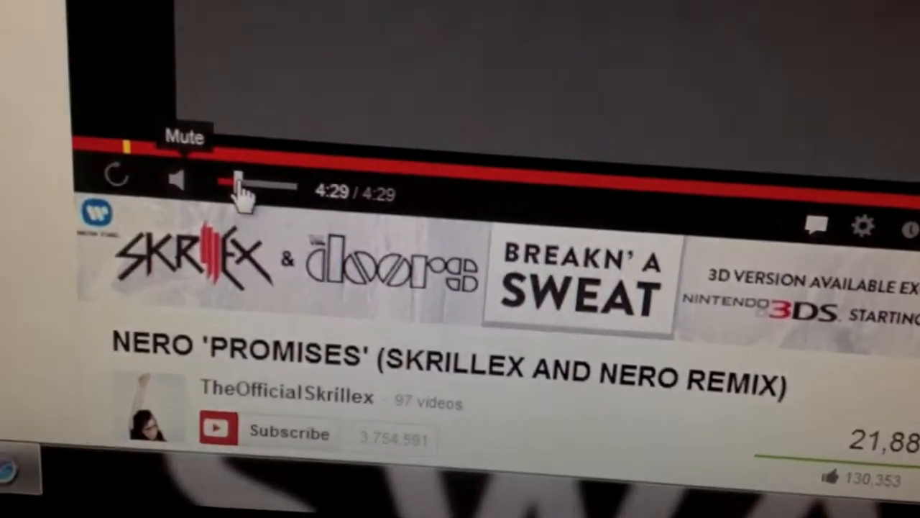
pyautogui.scroll(-3)
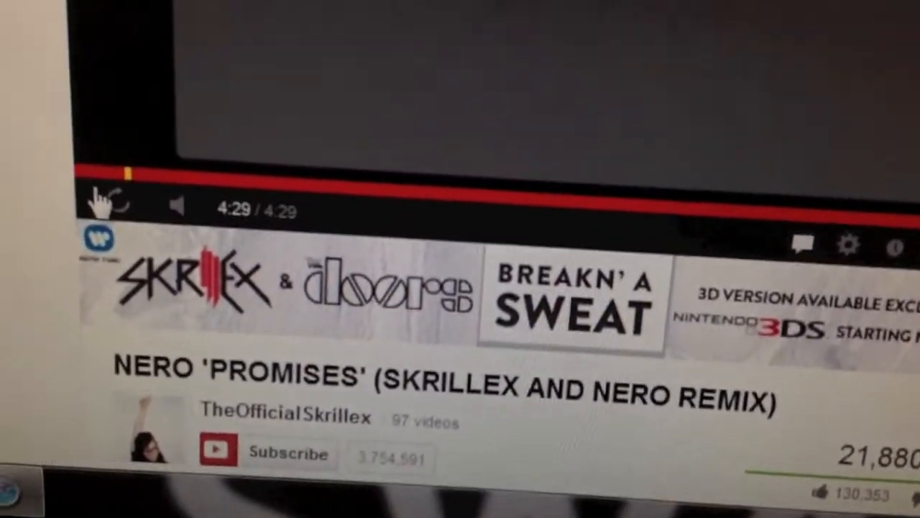
pyautogui.scroll(-3)
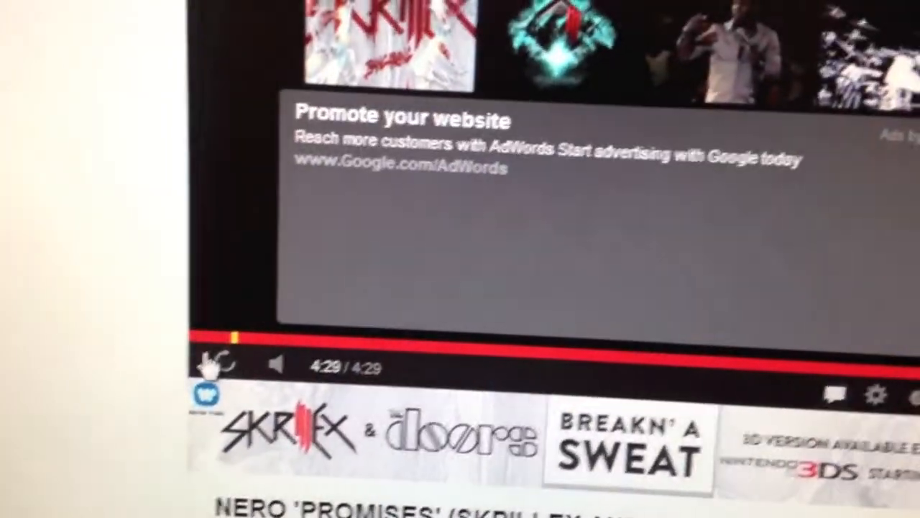
pyautogui.scroll(3)
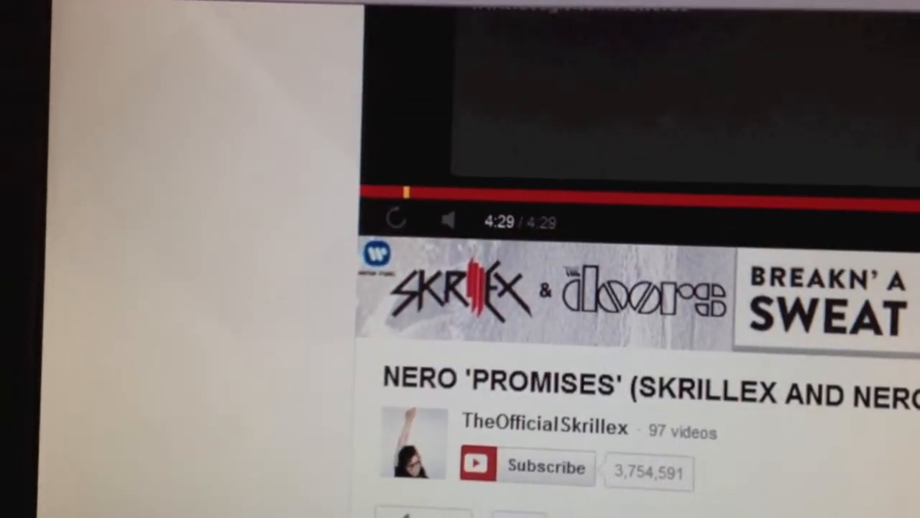
pyautogui.scroll(-3)
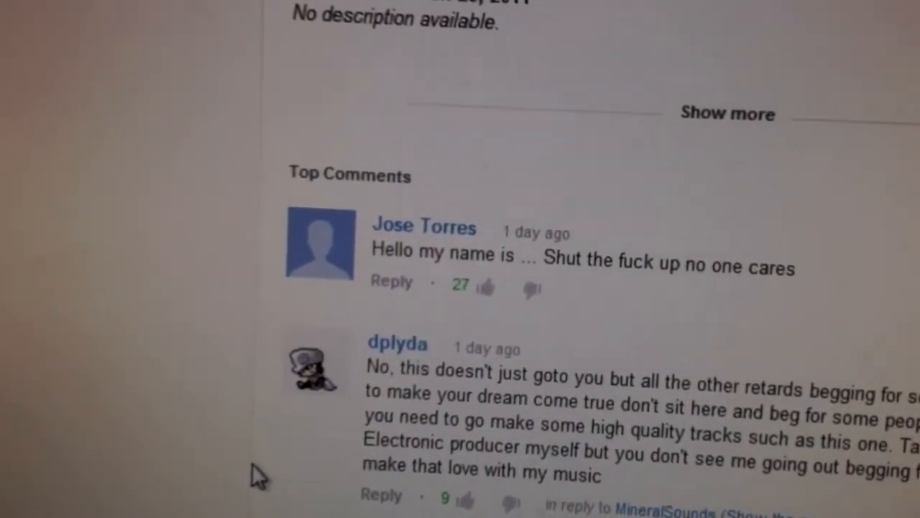
pyautogui.scroll(-3)
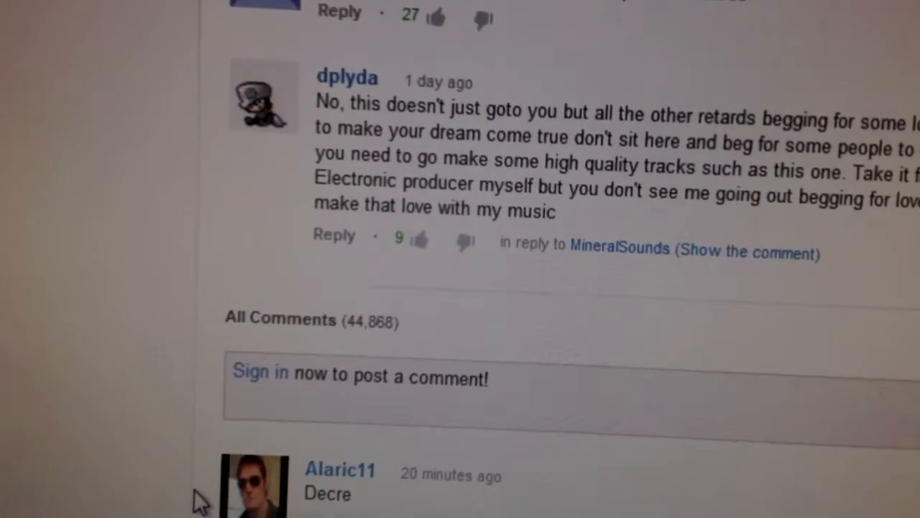
pyautogui.scroll(-3)
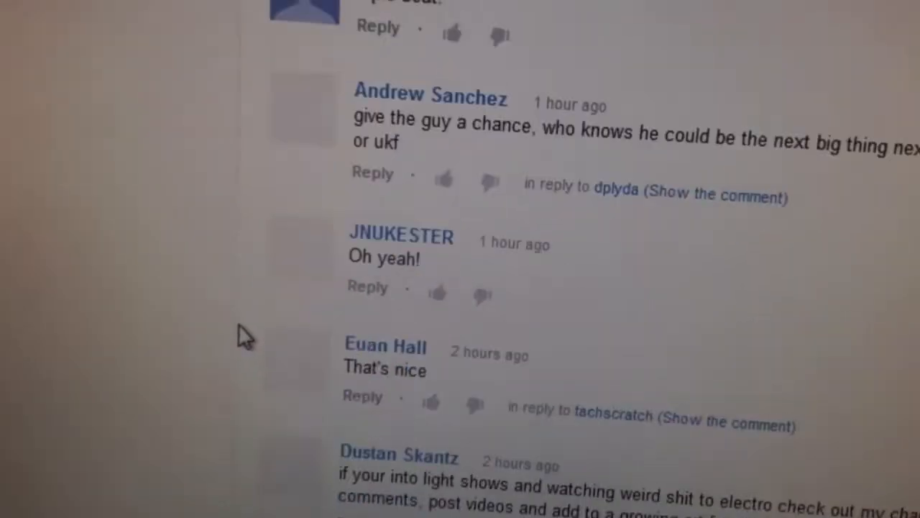
pyautogui.scroll(3)
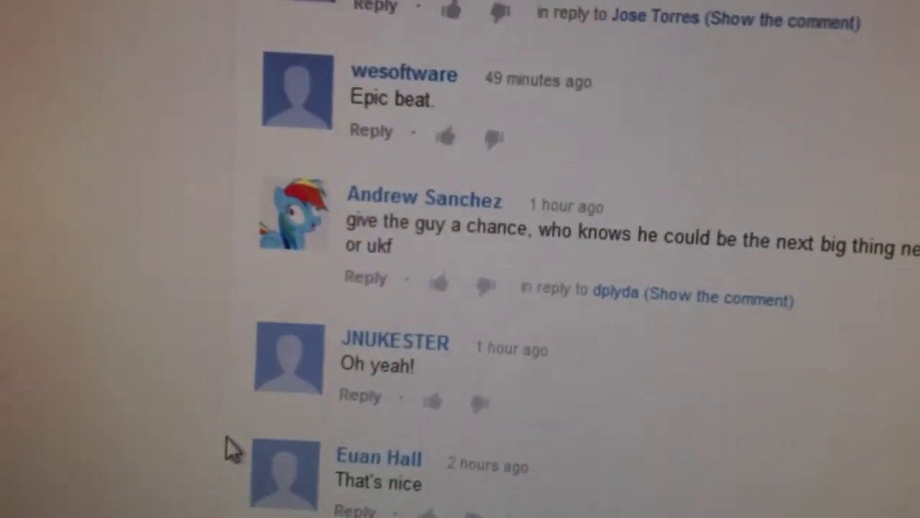